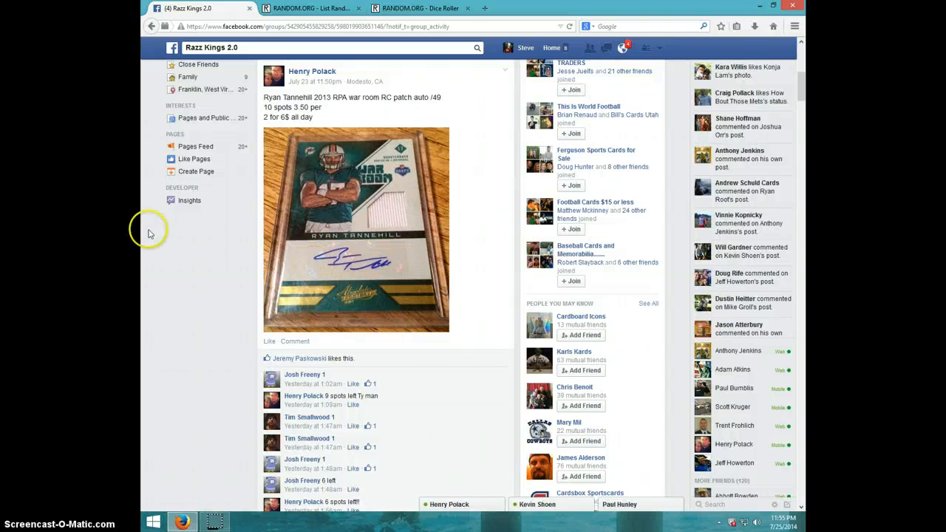
mouse_move(230, 339)
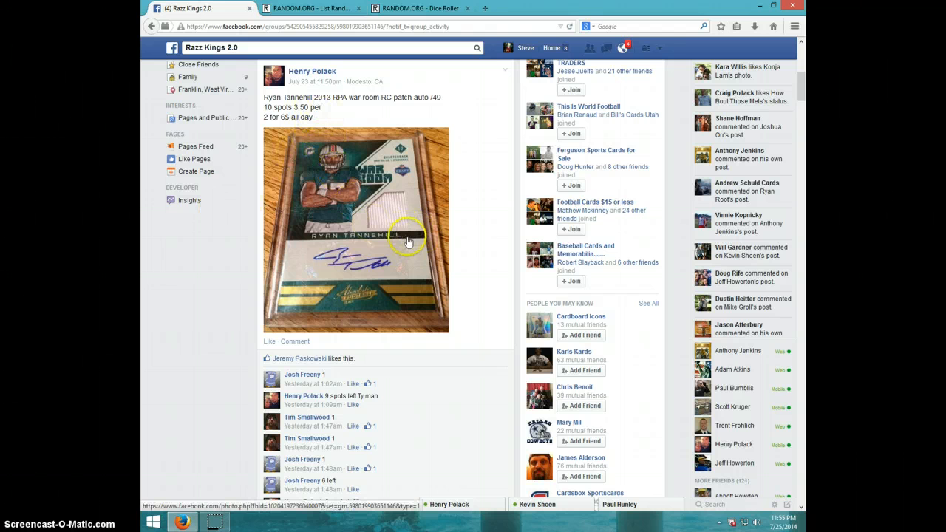
mouse_move(351, 294)
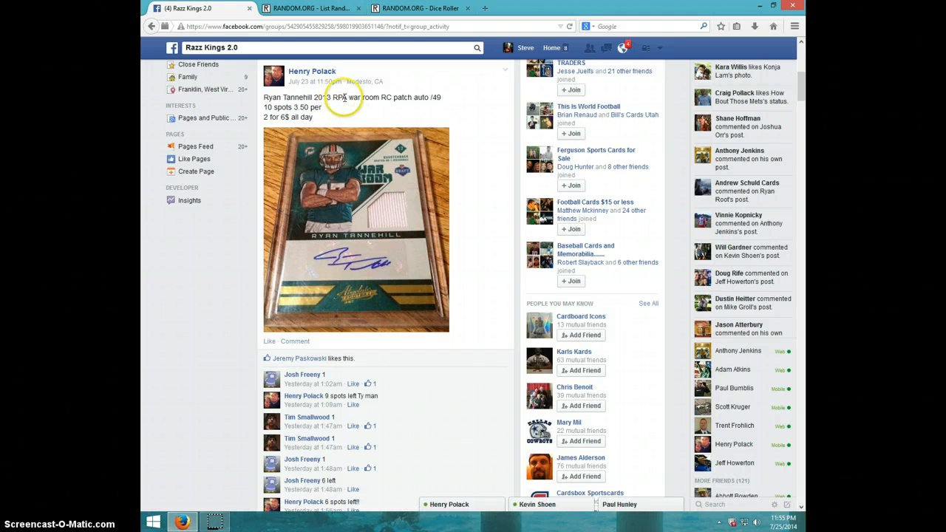
mouse_move(330, 123)
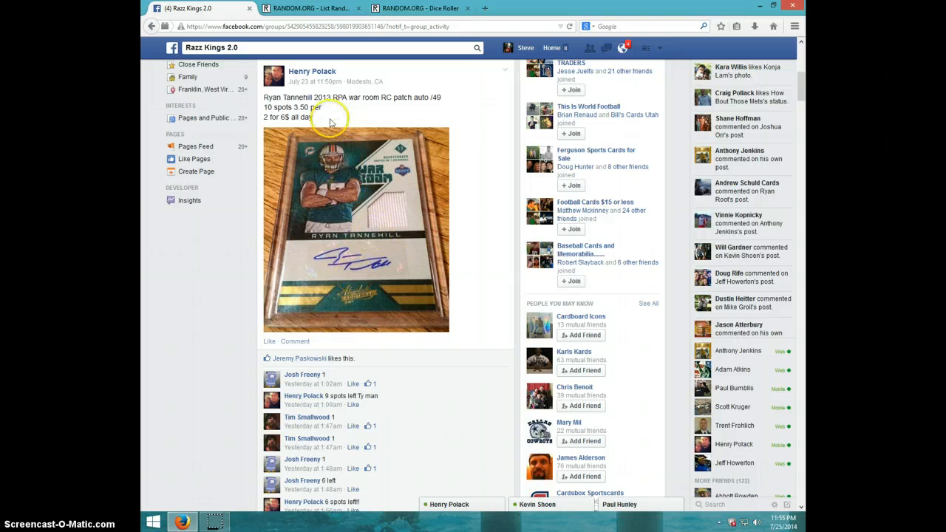
mouse_move(353, 272)
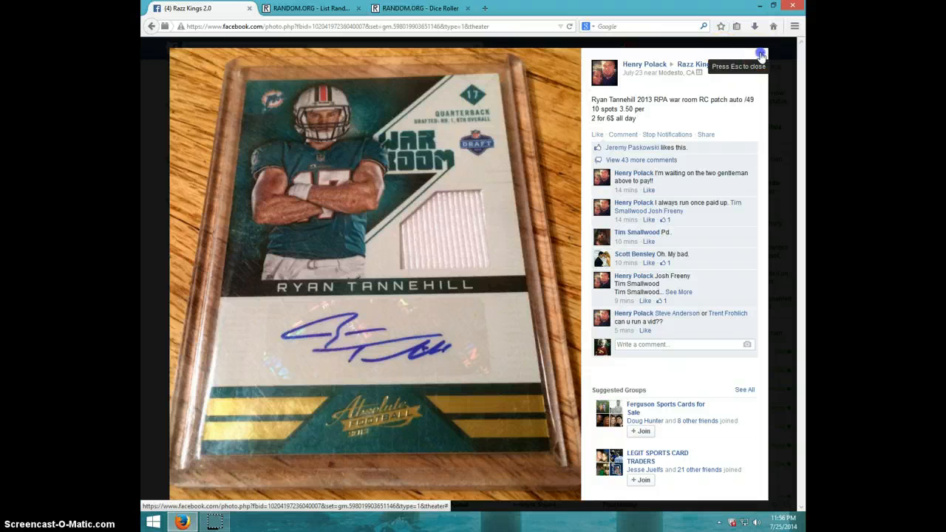
- Close the enlarged card photo and scroll through the raffle post's comments to the spot list
left_click(761, 52)
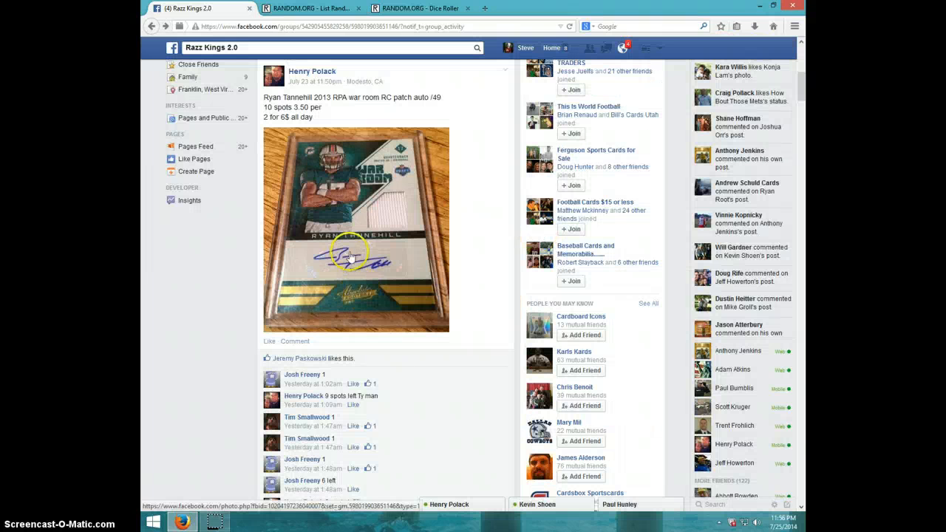
scroll("down", 3)
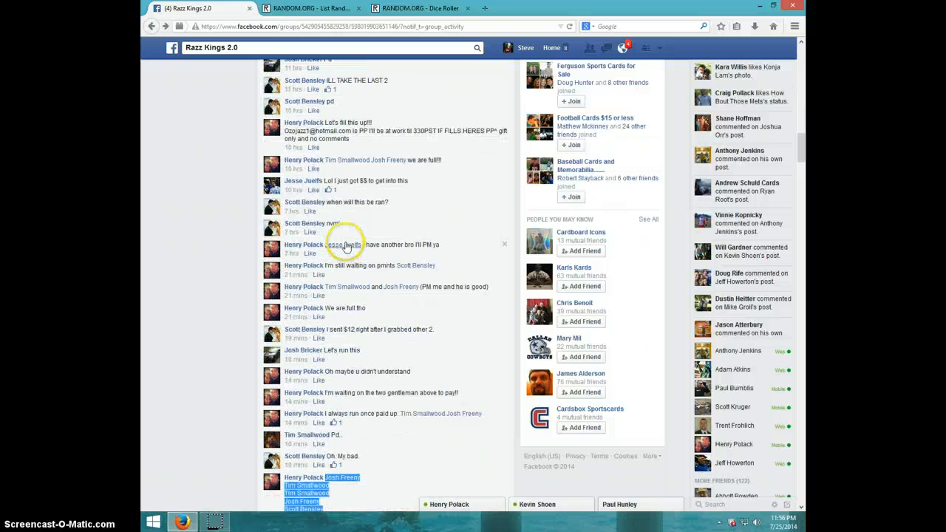
scroll("down", 3)
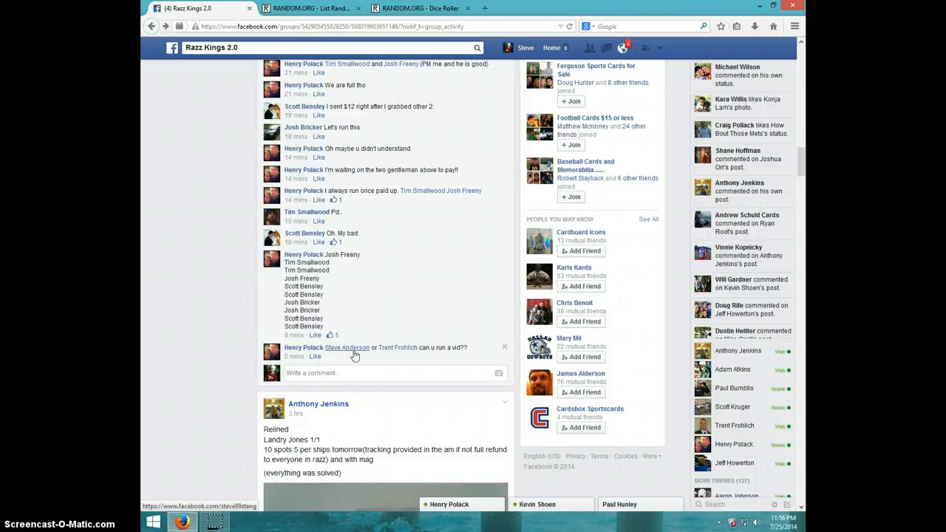
mouse_move(347, 349)
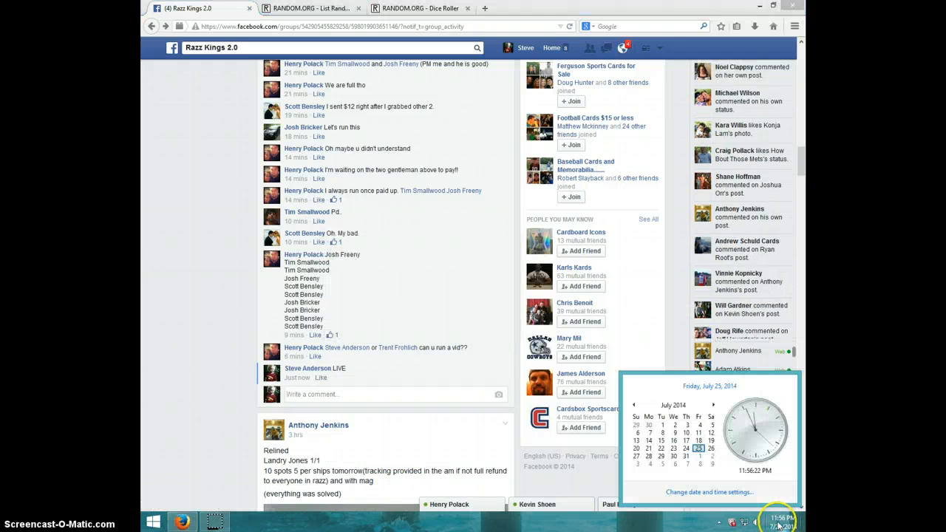
- Roll two dice on the Dice Roller (one and three), then return to the List Randomizer
left_click(416, 8)
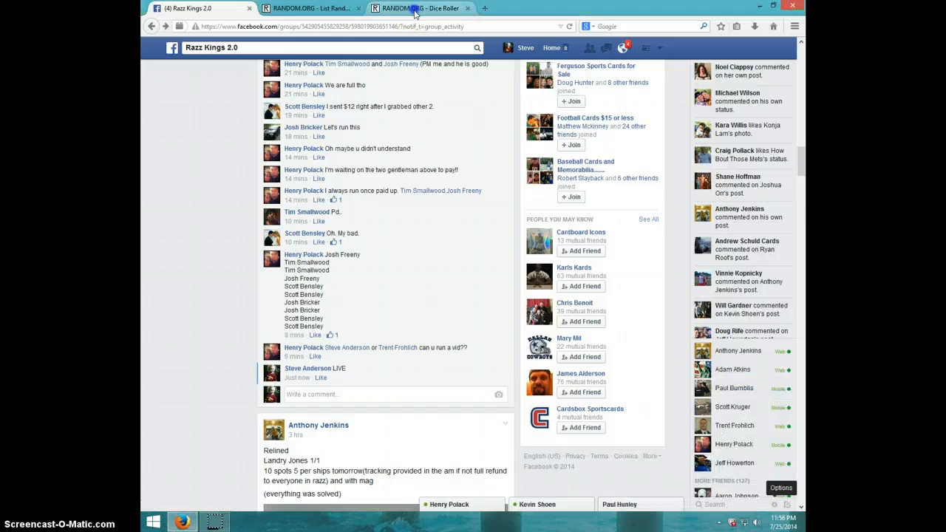
left_click(425, 9)
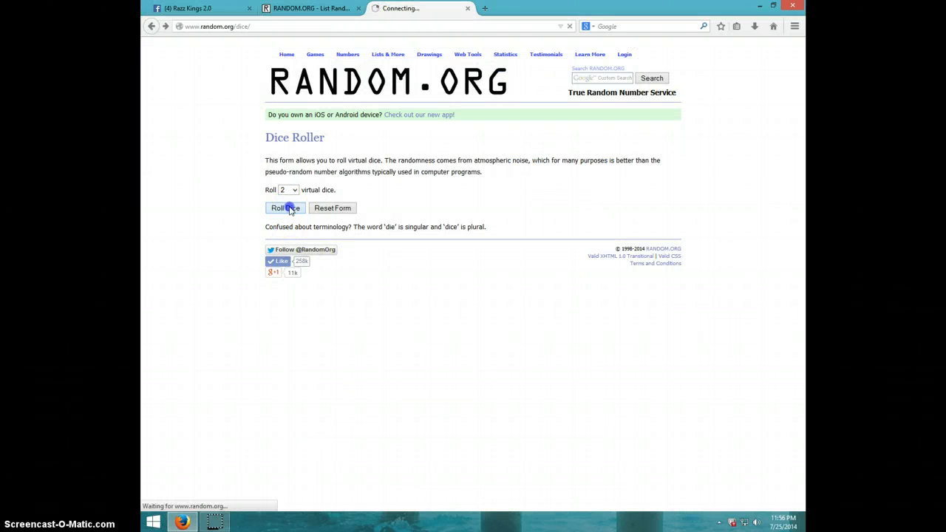
left_click(286, 208)
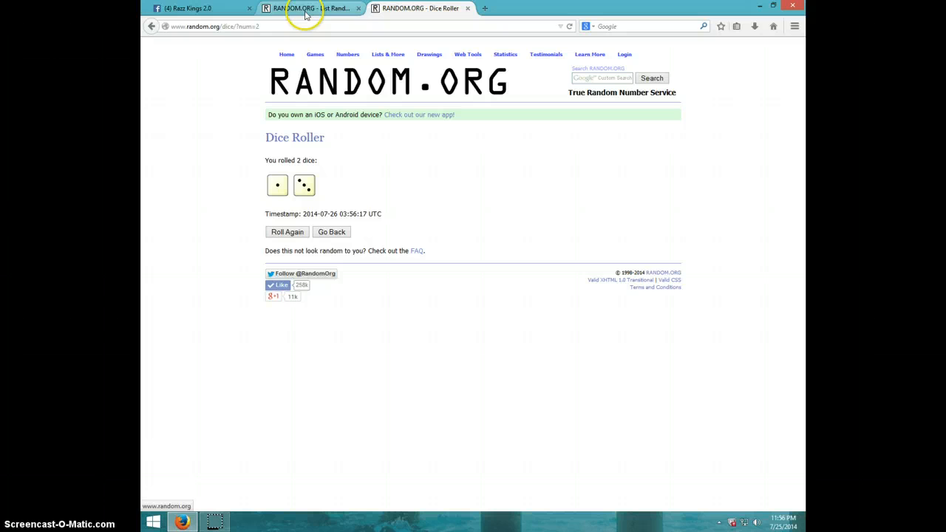
left_click(303, 8)
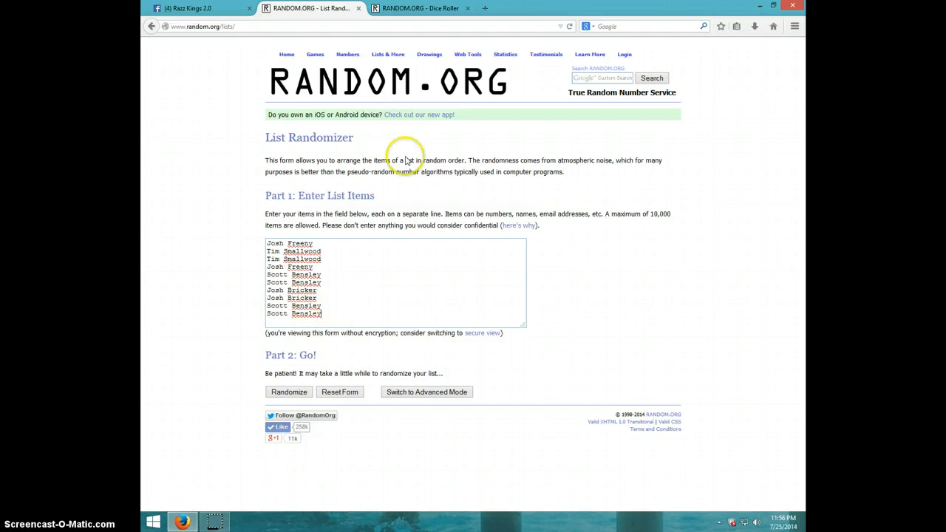
- Shuffle the ten-name list three times with Randomize and Again!
left_click(427, 9)
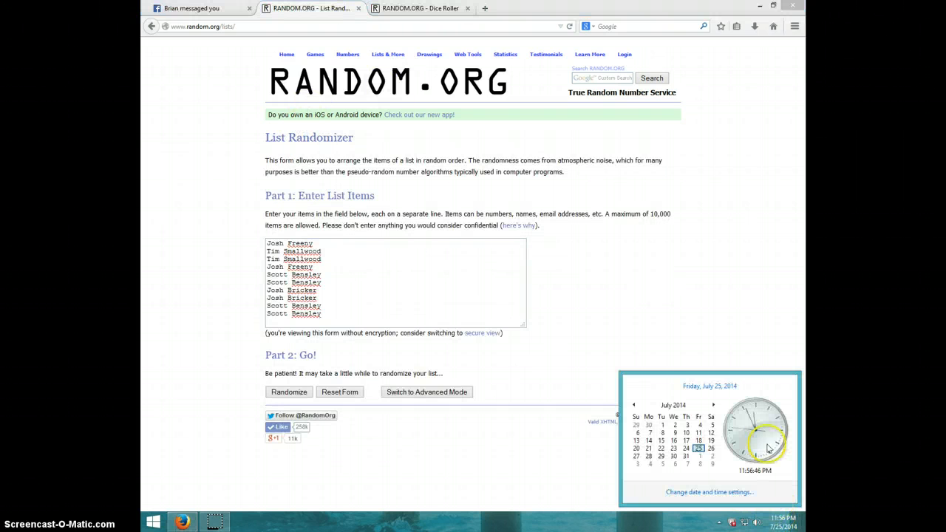
left_click(289, 392)
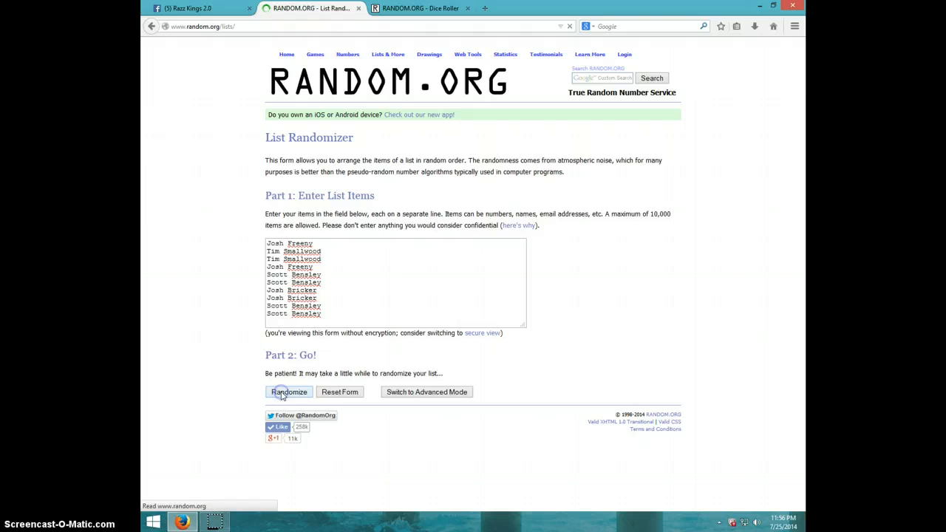
left_click(289, 392)
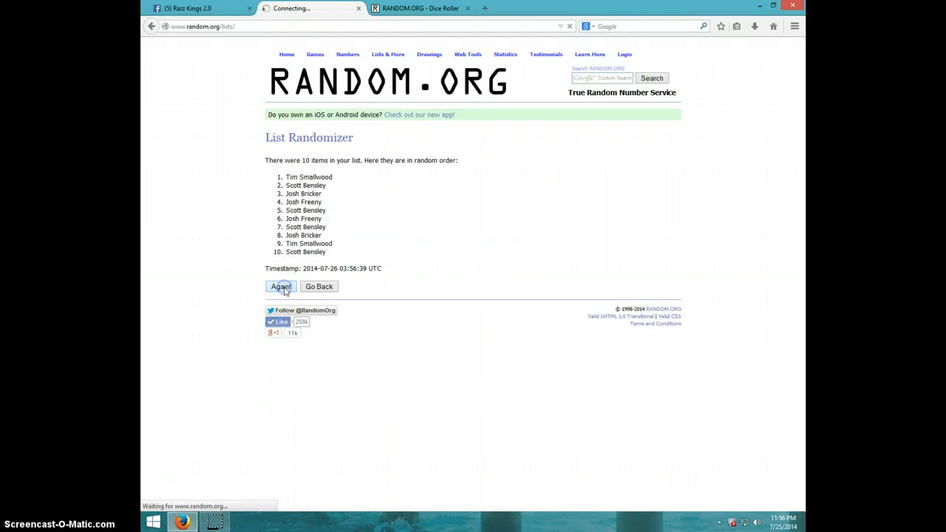
left_click(280, 287)
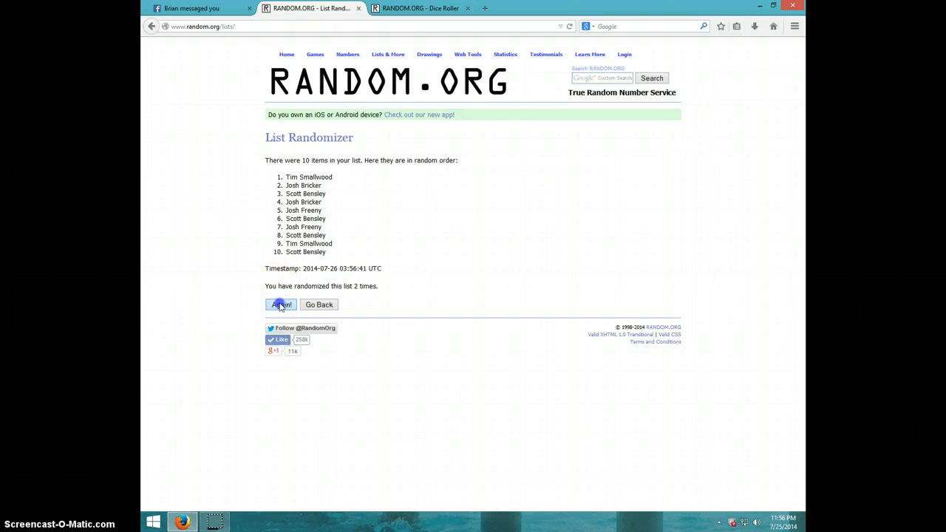
left_click(280, 304)
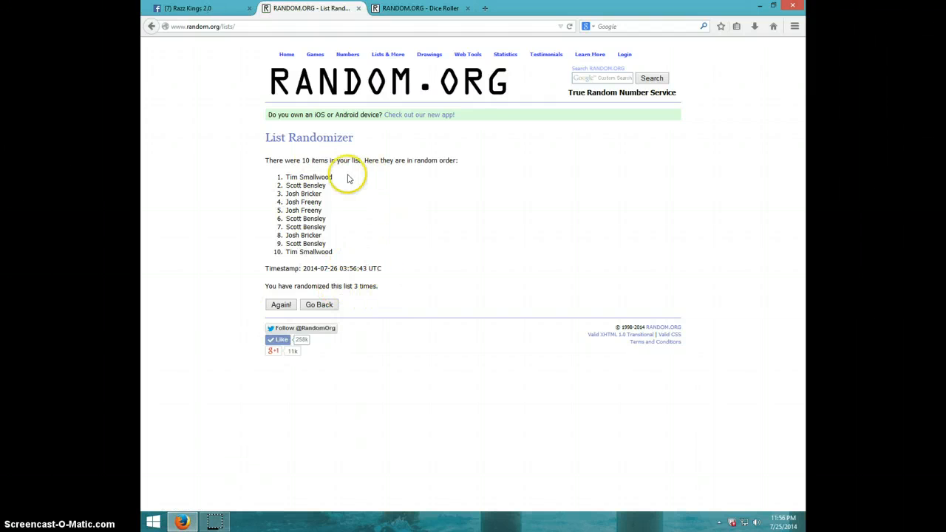
left_click(420, 8)
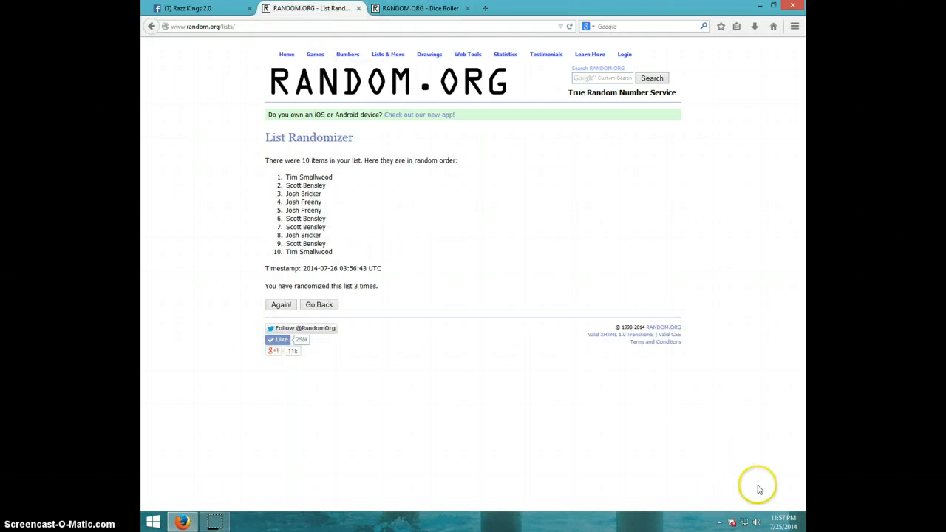
left_click(783, 521)
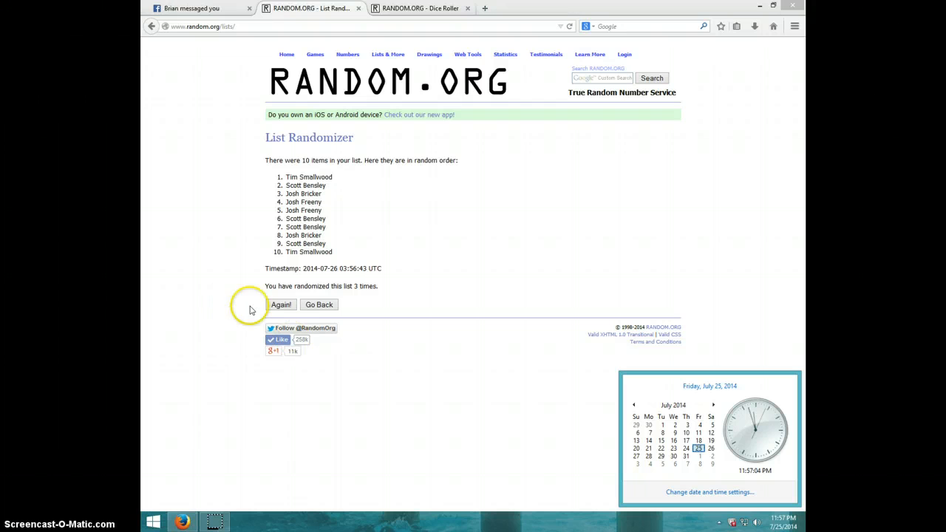
left_click(280, 304)
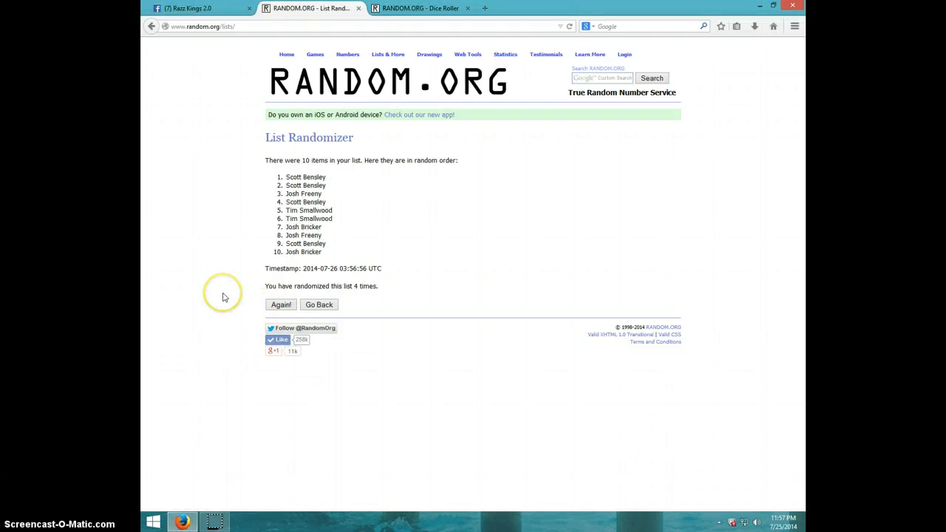
double_click(294, 176)
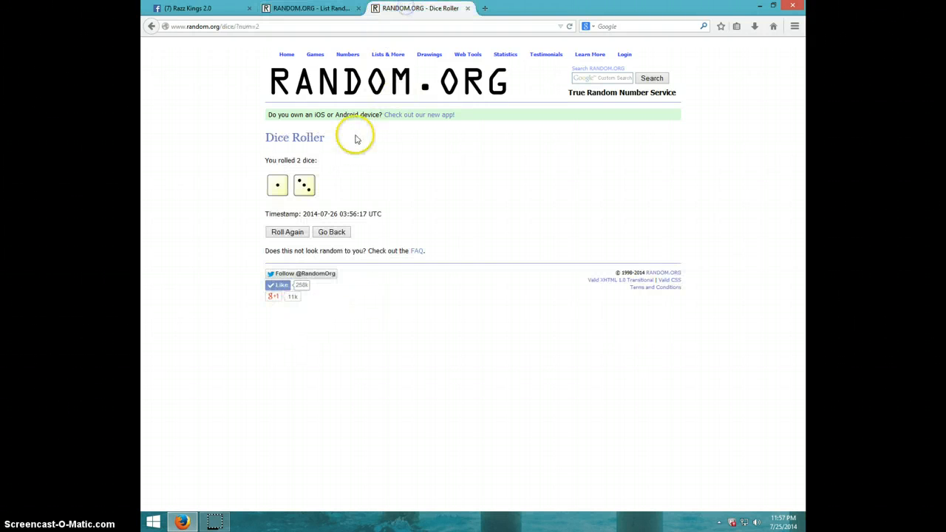
left_click(307, 8)
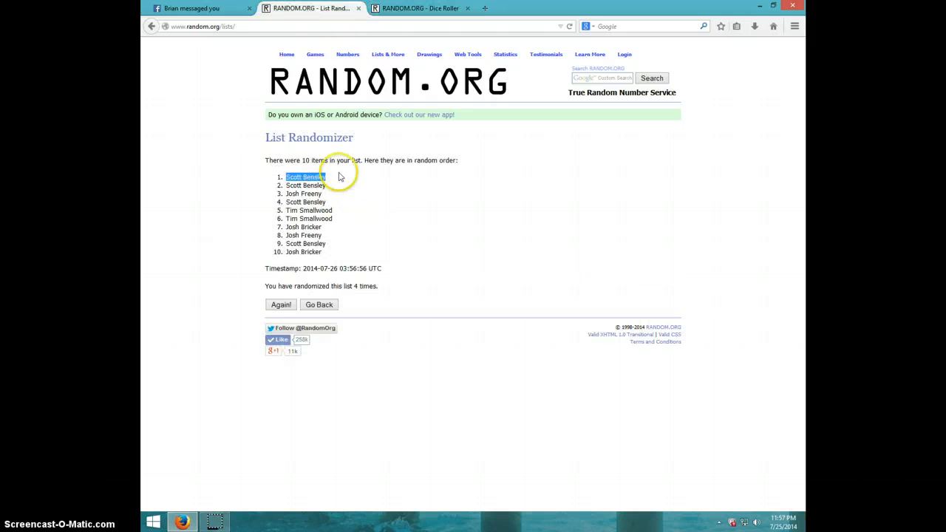
left_click(784, 521)
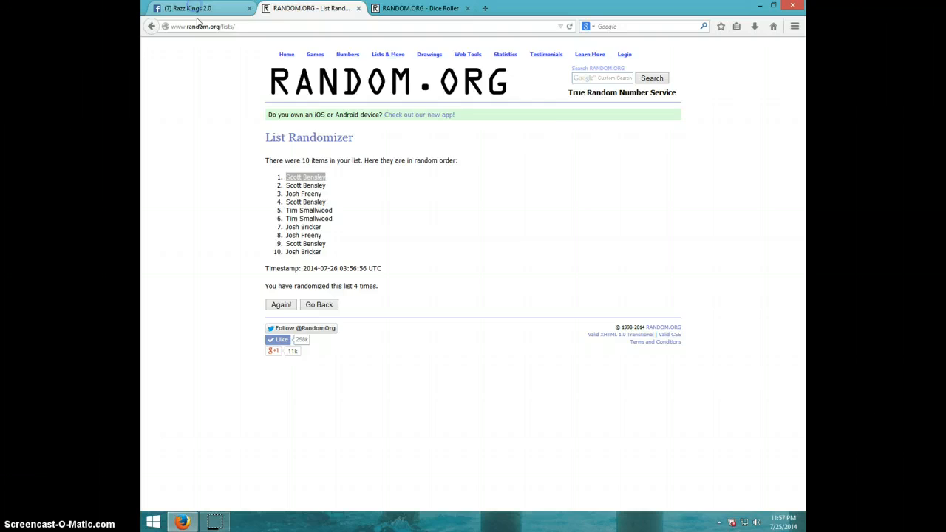
- Comment 'DONE' beneath the LIVE comment on the Facebook raffle post
left_click(192, 10)
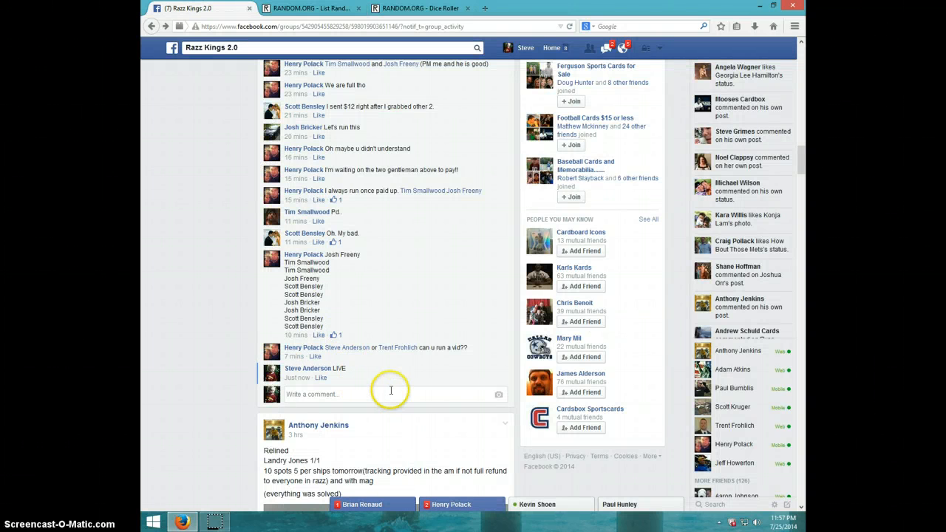
type("DONE")
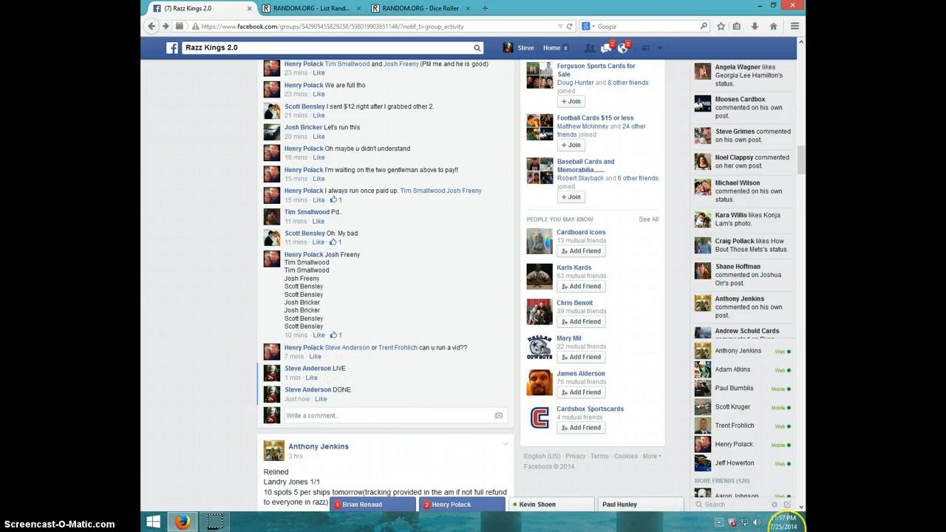
left_click(793, 524)
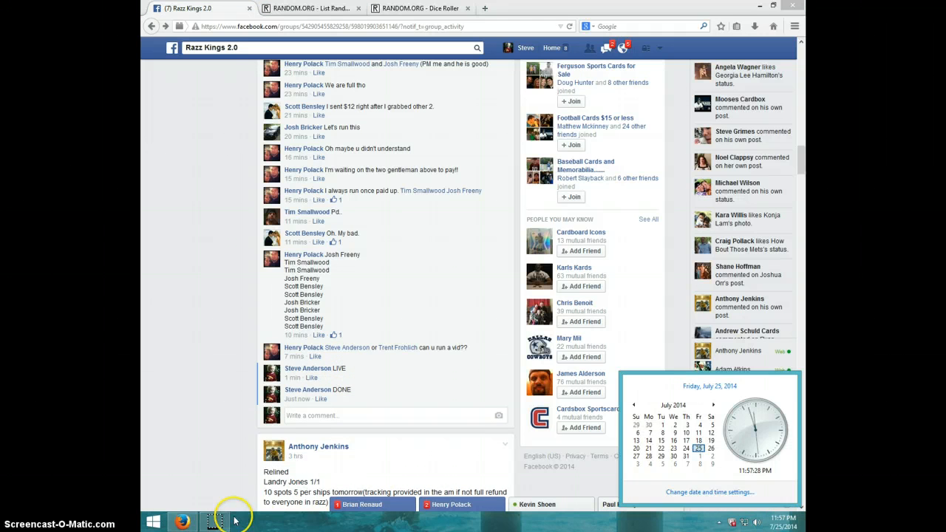